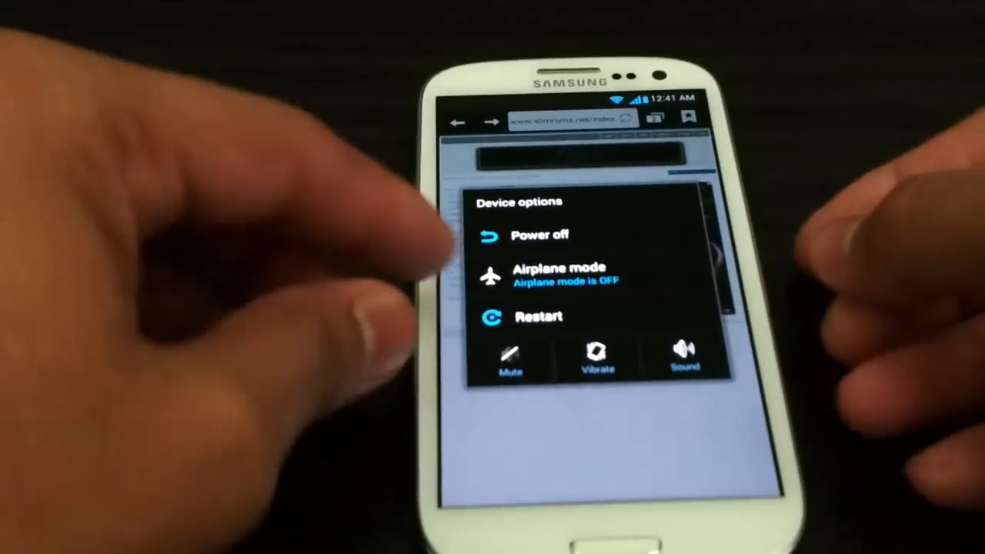
Step: From the power menu's restart options, choose Power off to reach the shutdown confirmation
left_click(539, 316)
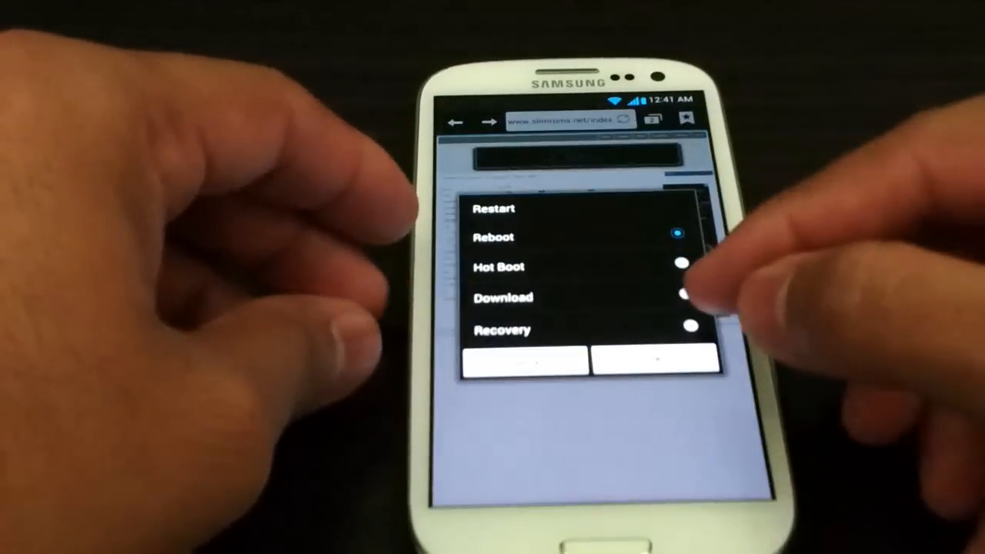
left_click(688, 324)
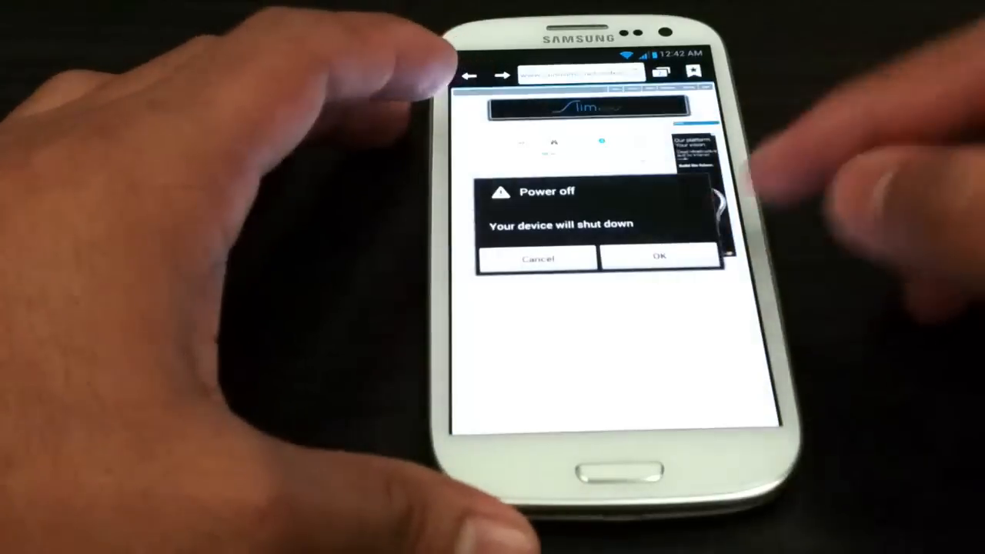
left_click(660, 258)
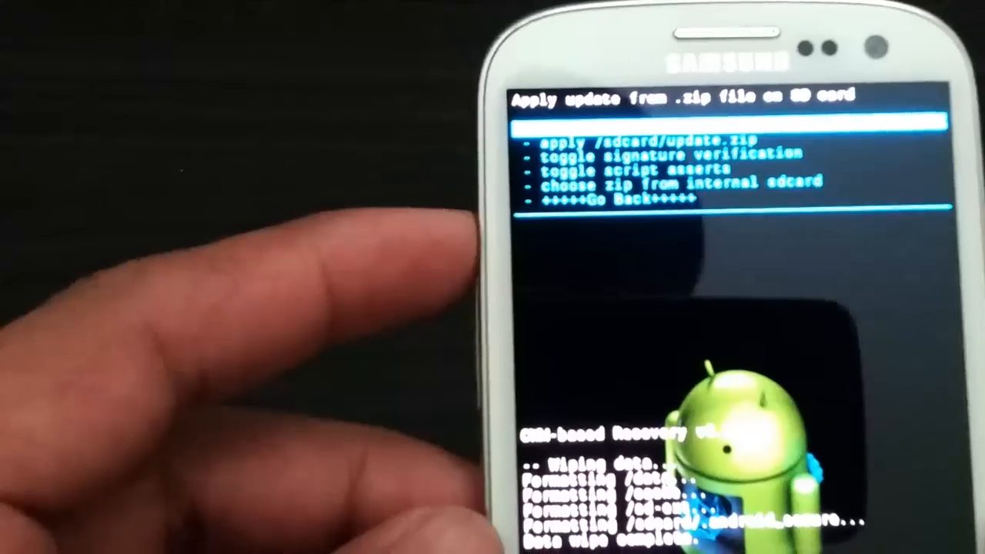
Step: Choose 'choose zip from internal sdcard' to list the ROM and gapps zips
left_click(677, 184)
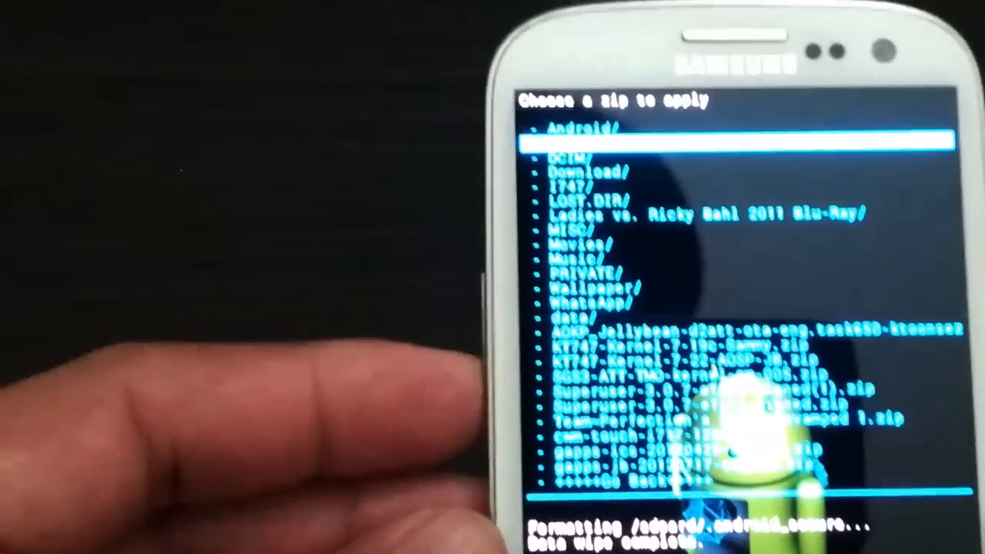